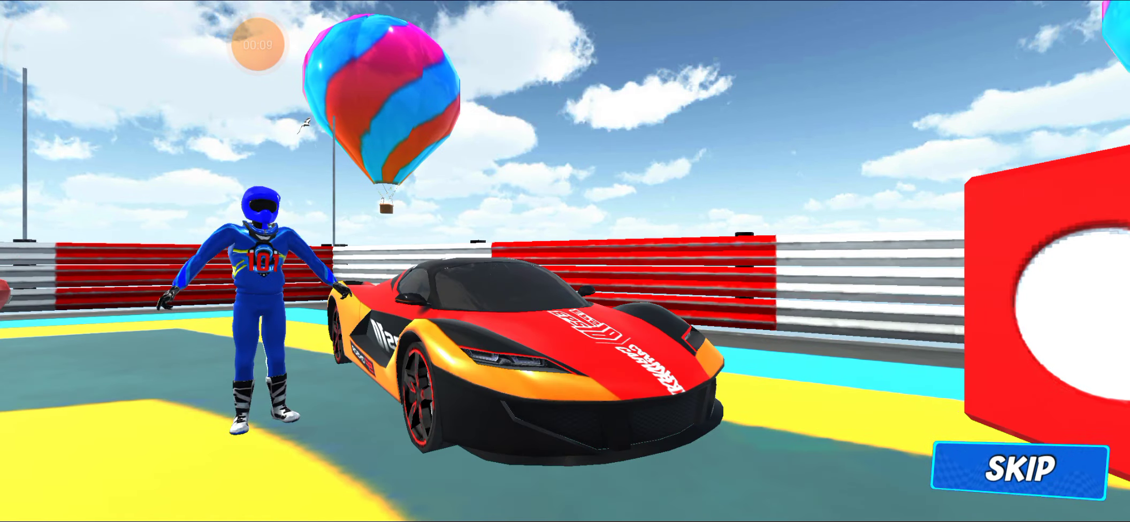
left_click(1012, 470)
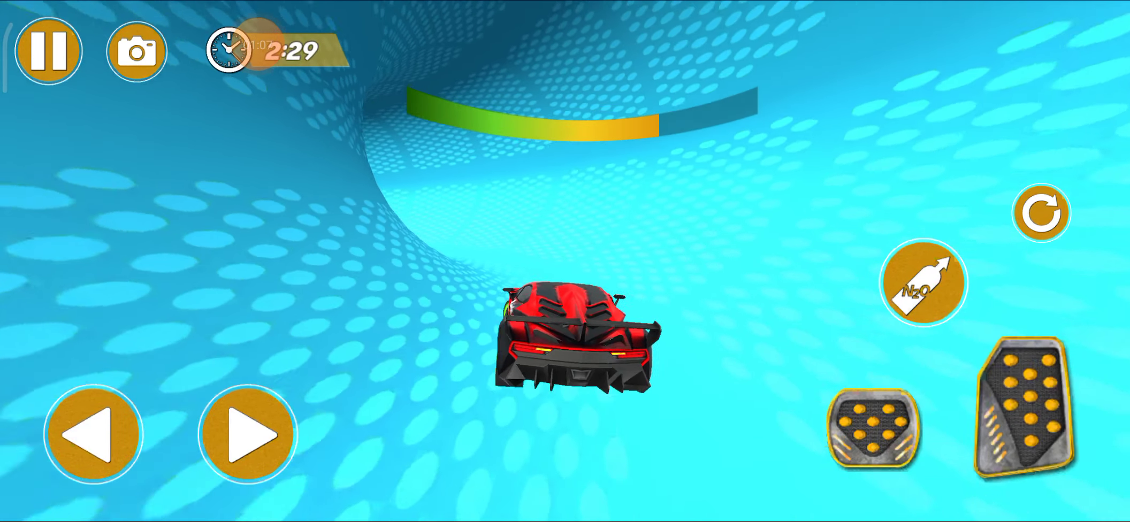
left_click(1027, 400)
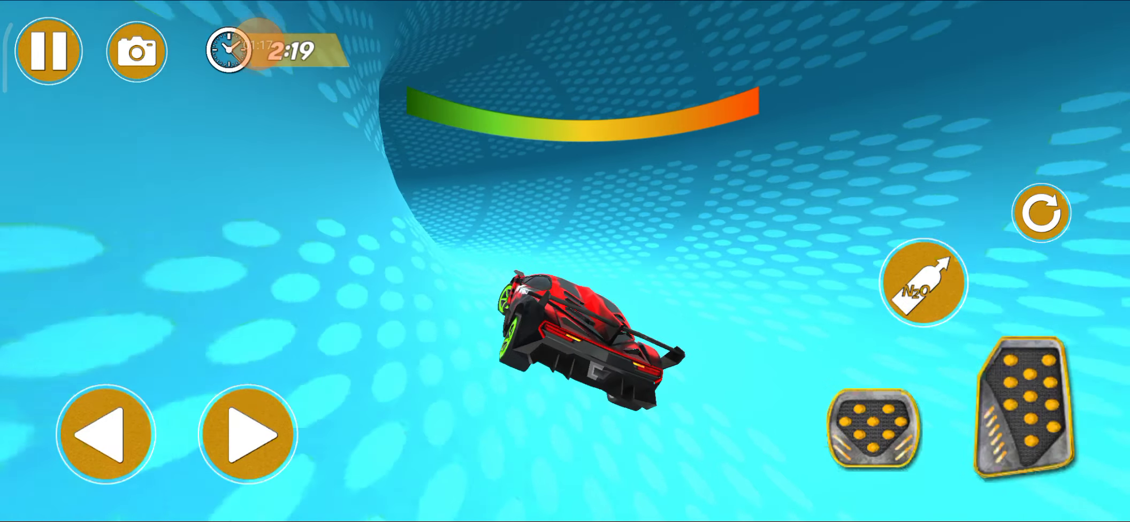
left_click(1030, 404)
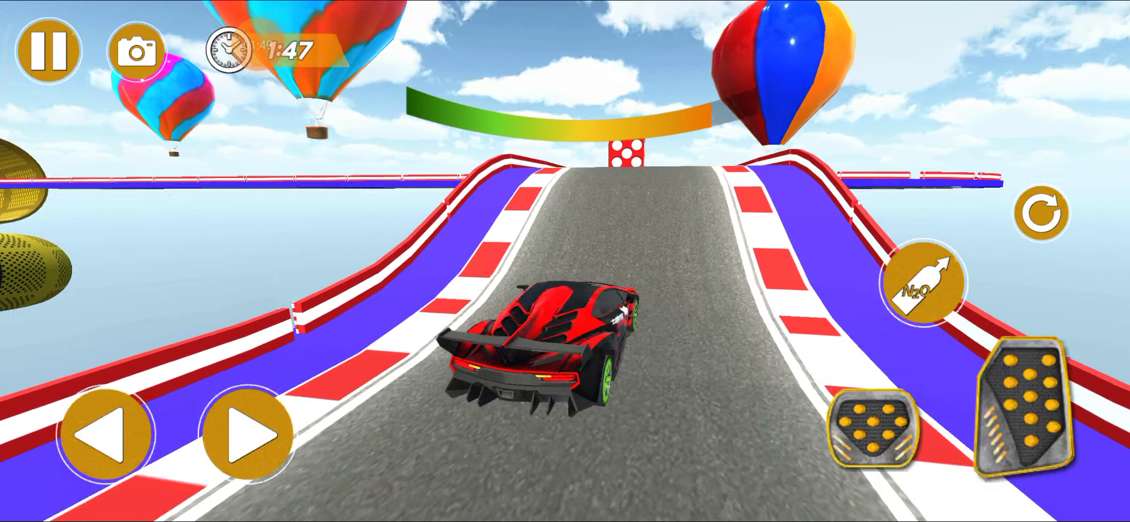
left_click(1033, 392)
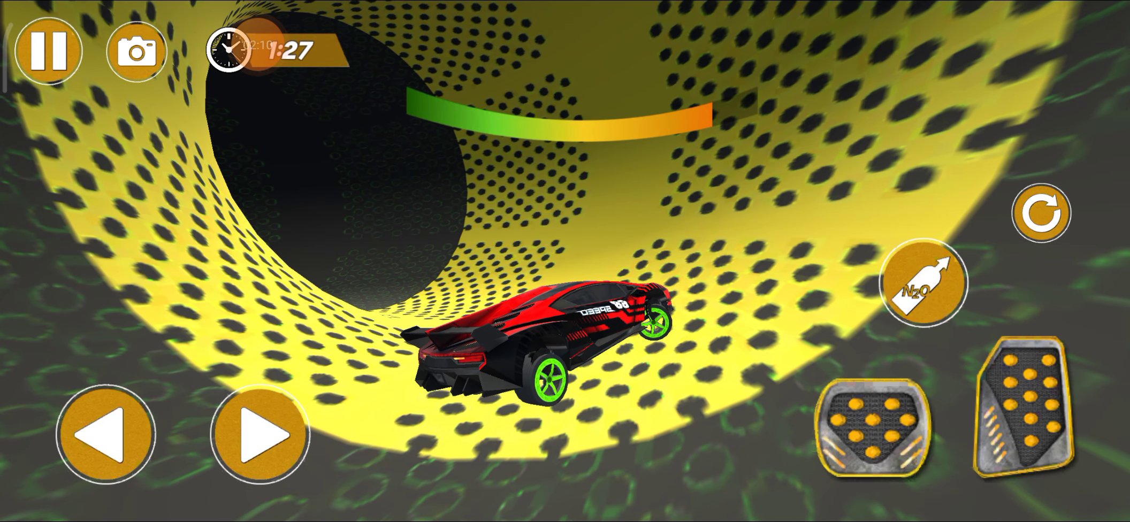
left_click(1027, 414)
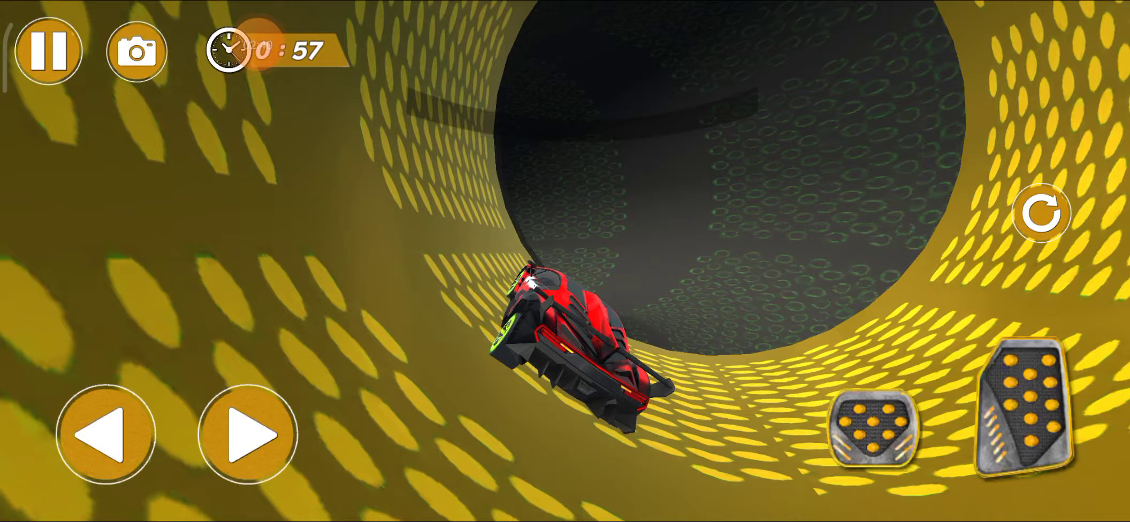
left_click(1037, 395)
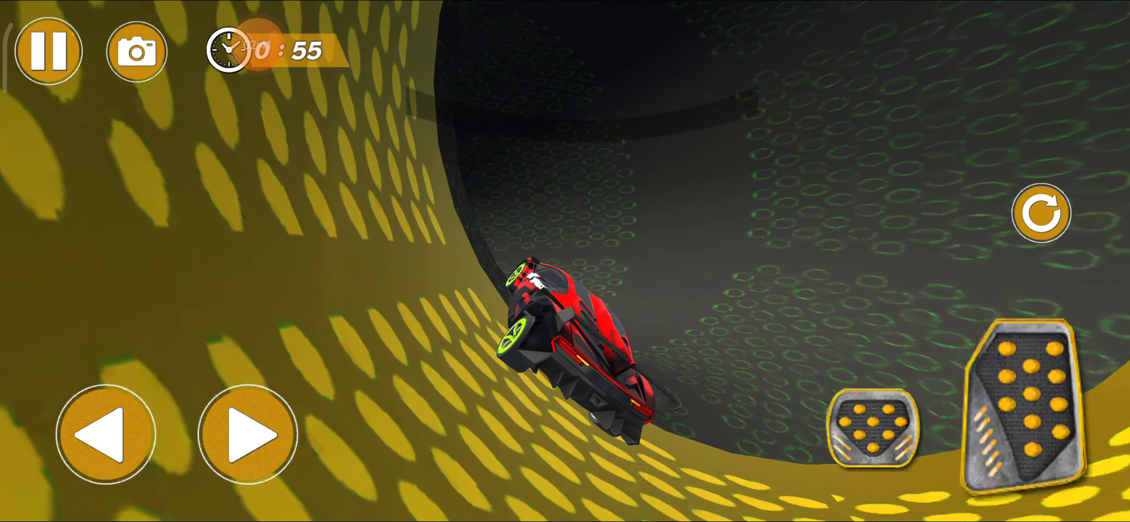